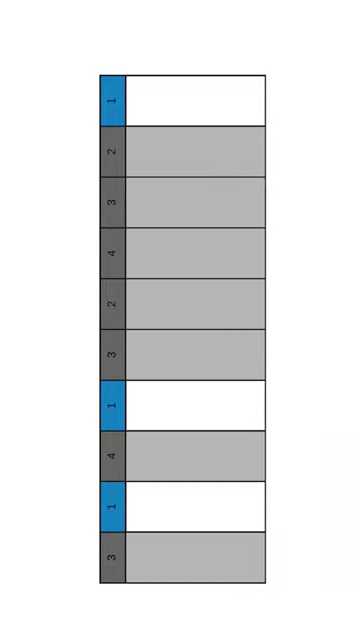
Step: Highlight time slice 1 at the top of the column with a red outline box
left_click(184, 96)
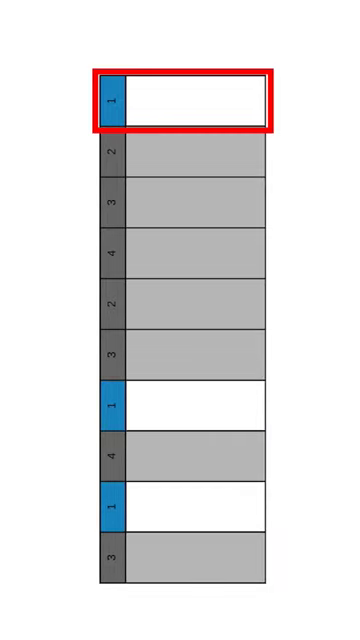